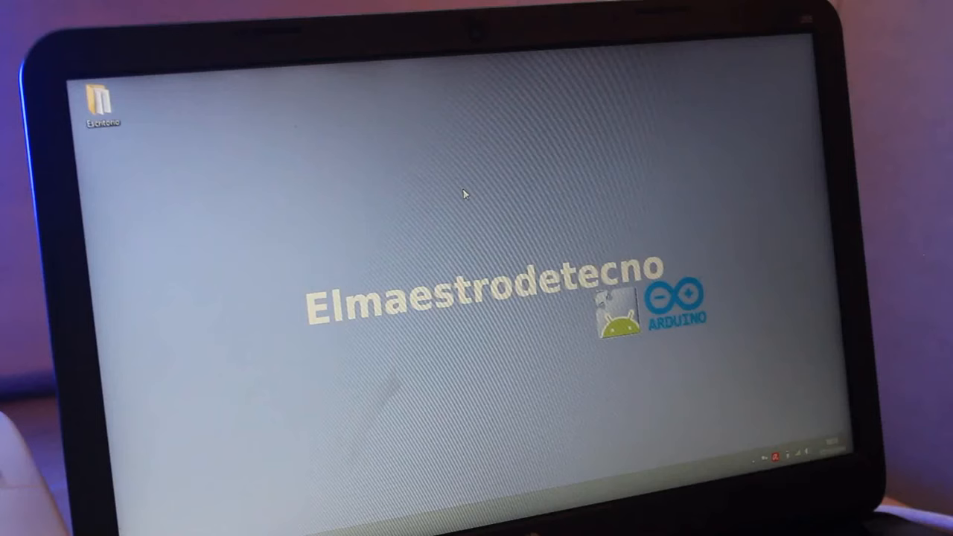
- Open Resolución de pantalla from the desktop context menu, showing displays 1 and 2
right_click(477, 191)
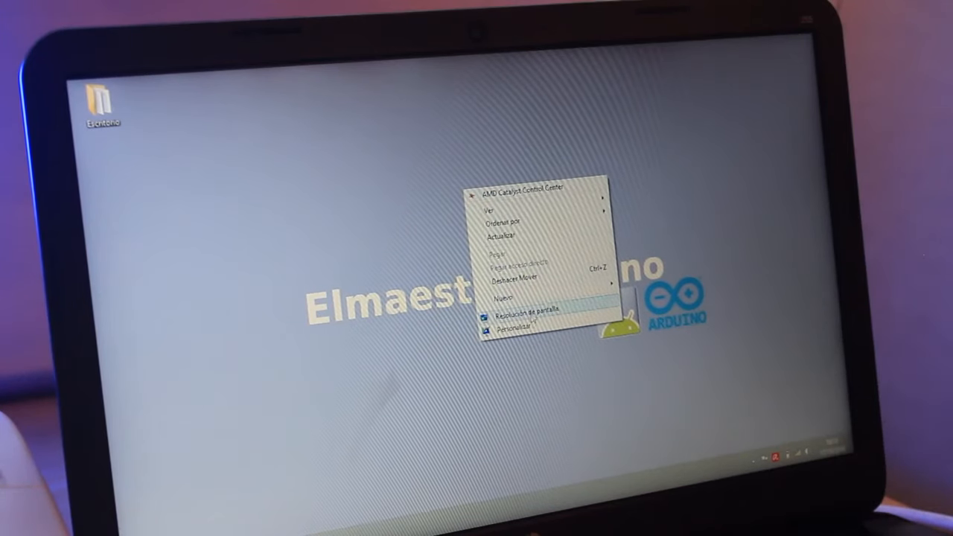
click(527, 308)
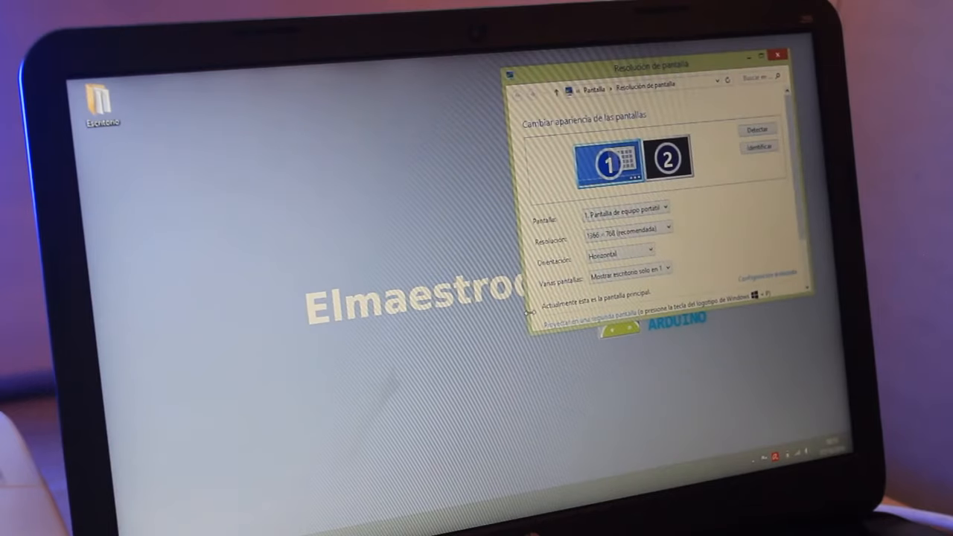